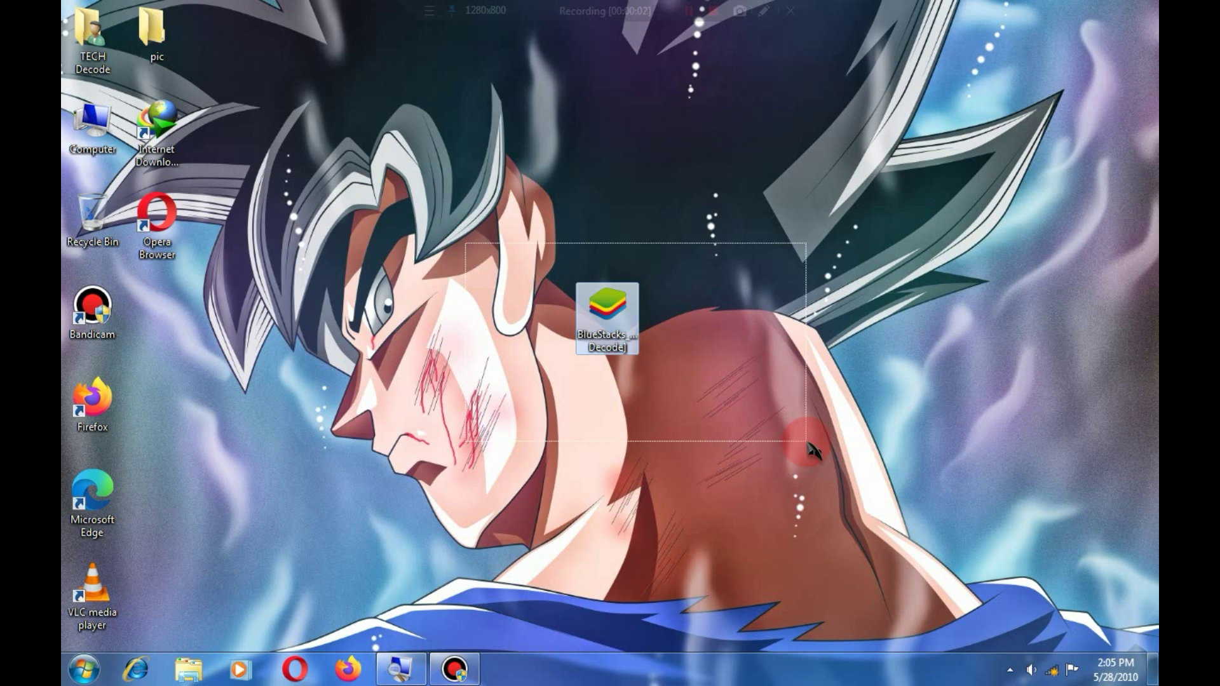
{"action": "mouse_move", "coordinate": [609, 315]}
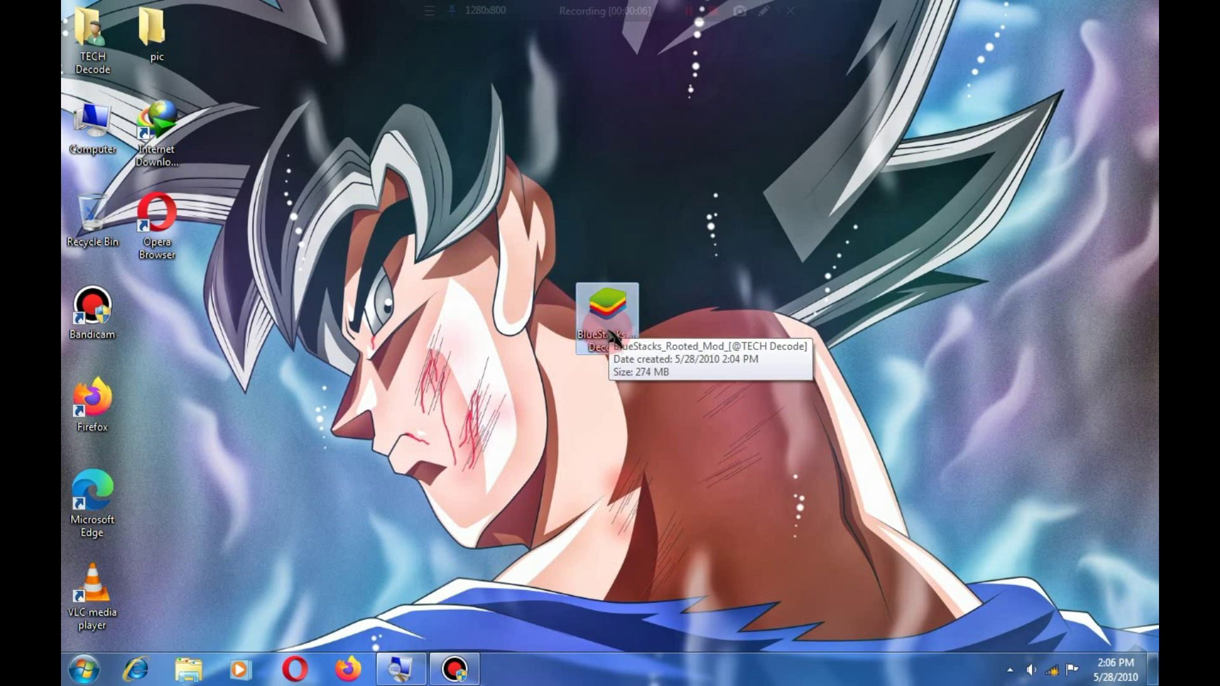
Step: Launch the BlueStacks_Rooted_Mod installer from the desktop
{"action": "double_click", "coordinate": [606, 304]}
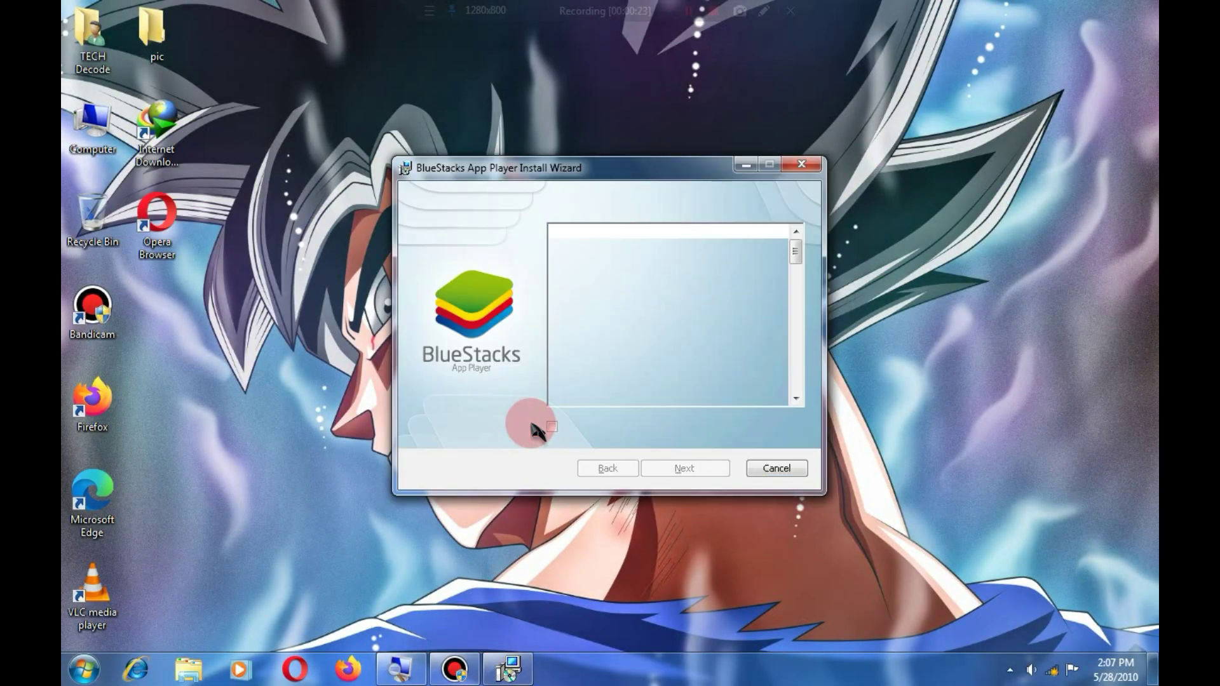
Step: Accept the license terms and continue to the data folder page
{"action": "left_click", "coordinate": [683, 467]}
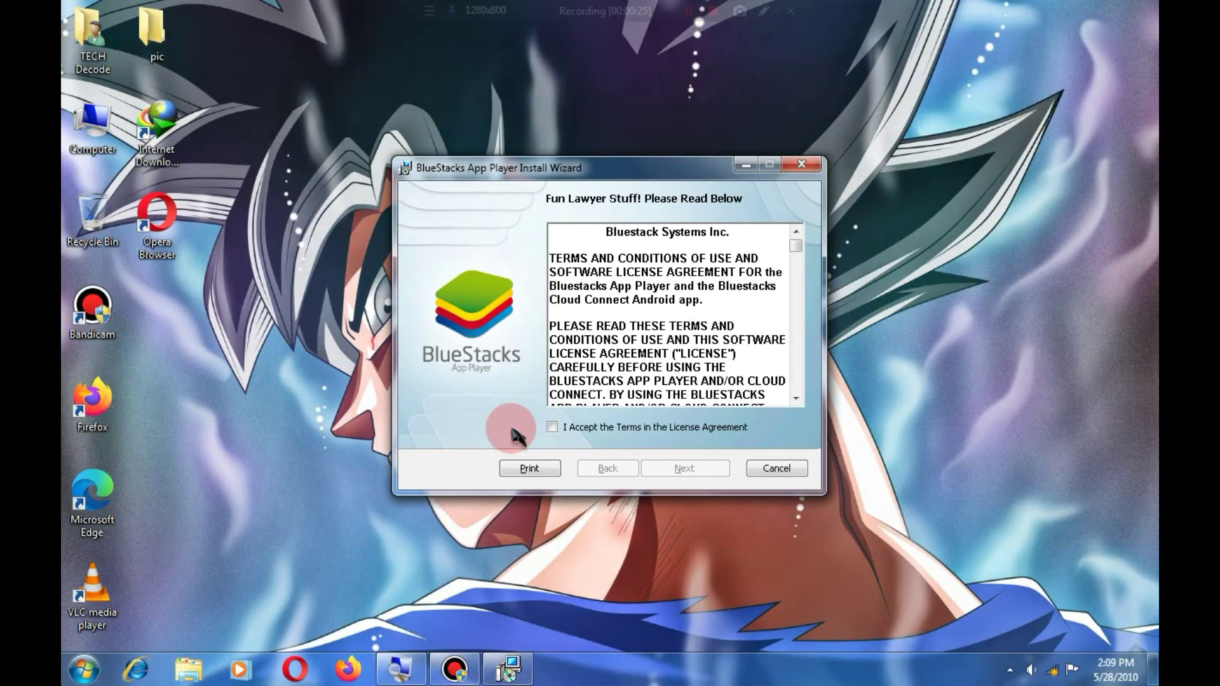
{"action": "left_click", "coordinate": [551, 427]}
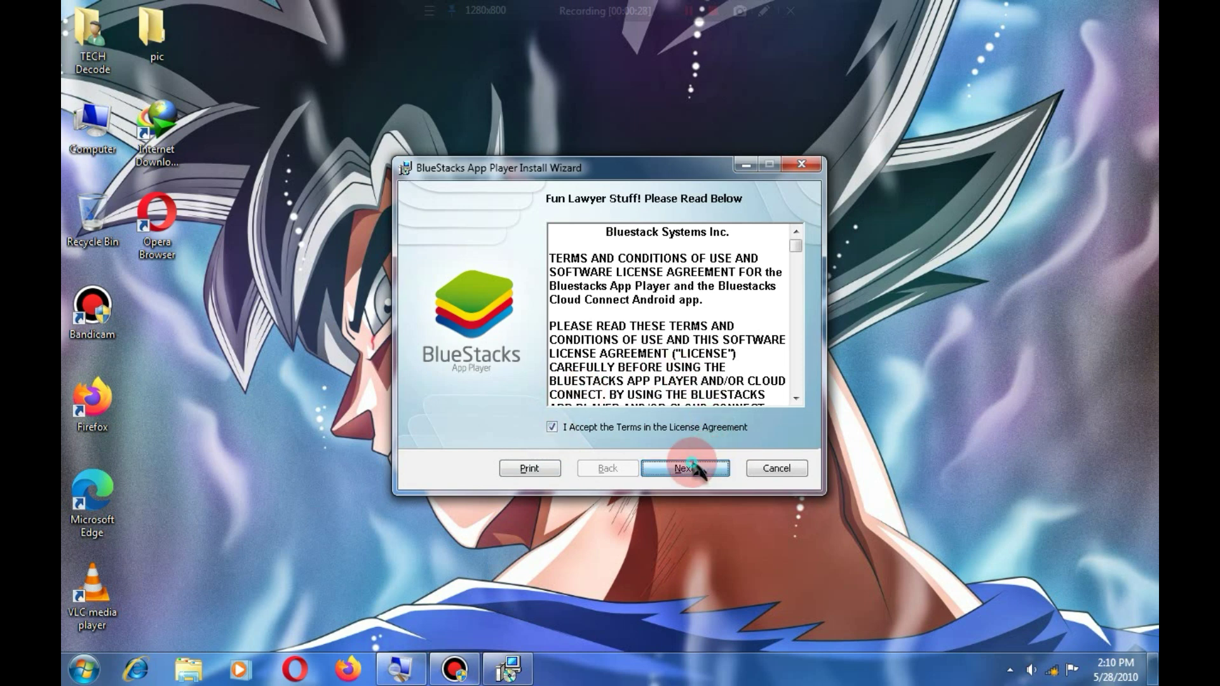
{"action": "left_click", "coordinate": [684, 468]}
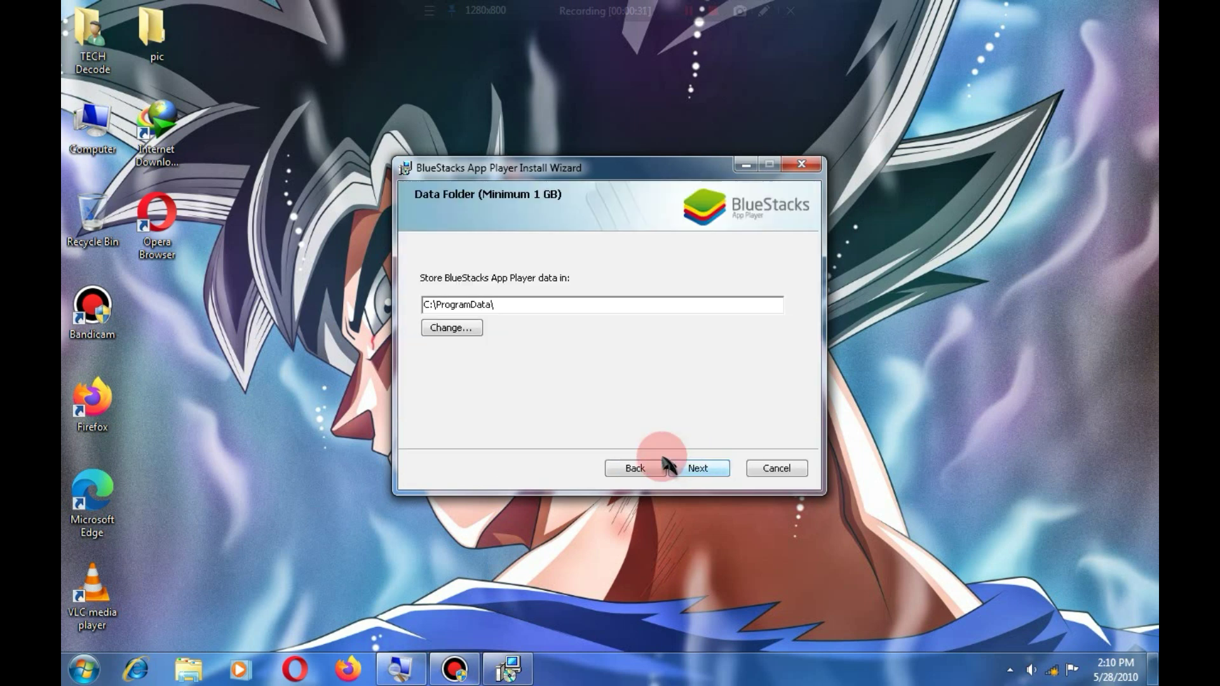
Step: Keep C:\ProgramData\ as the data folder and begin installing with both features enabled
{"action": "left_click", "coordinate": [451, 328]}
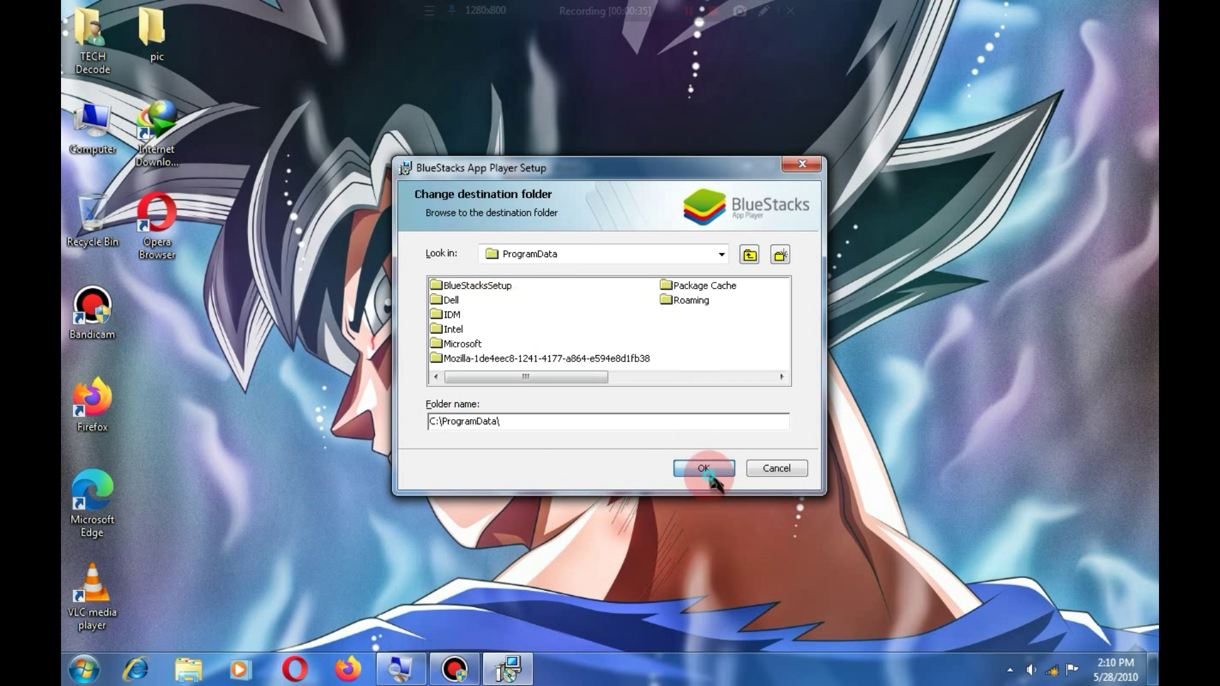
{"action": "left_click", "coordinate": [703, 467]}
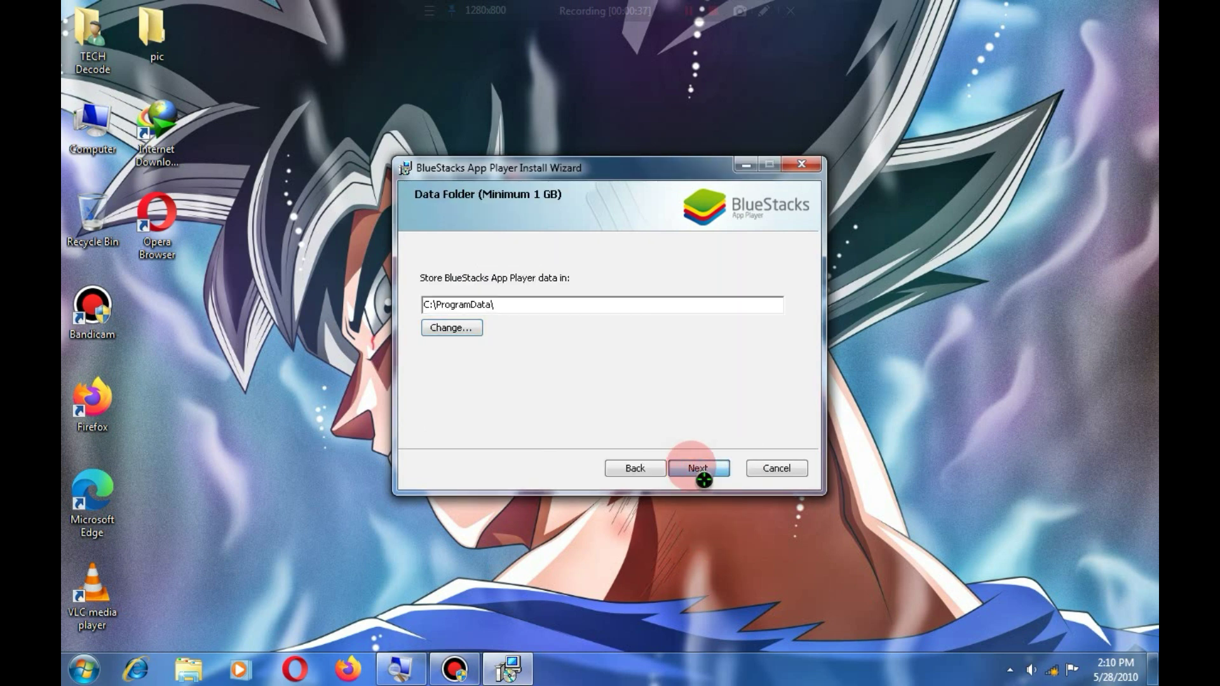
{"action": "left_click", "coordinate": [697, 467]}
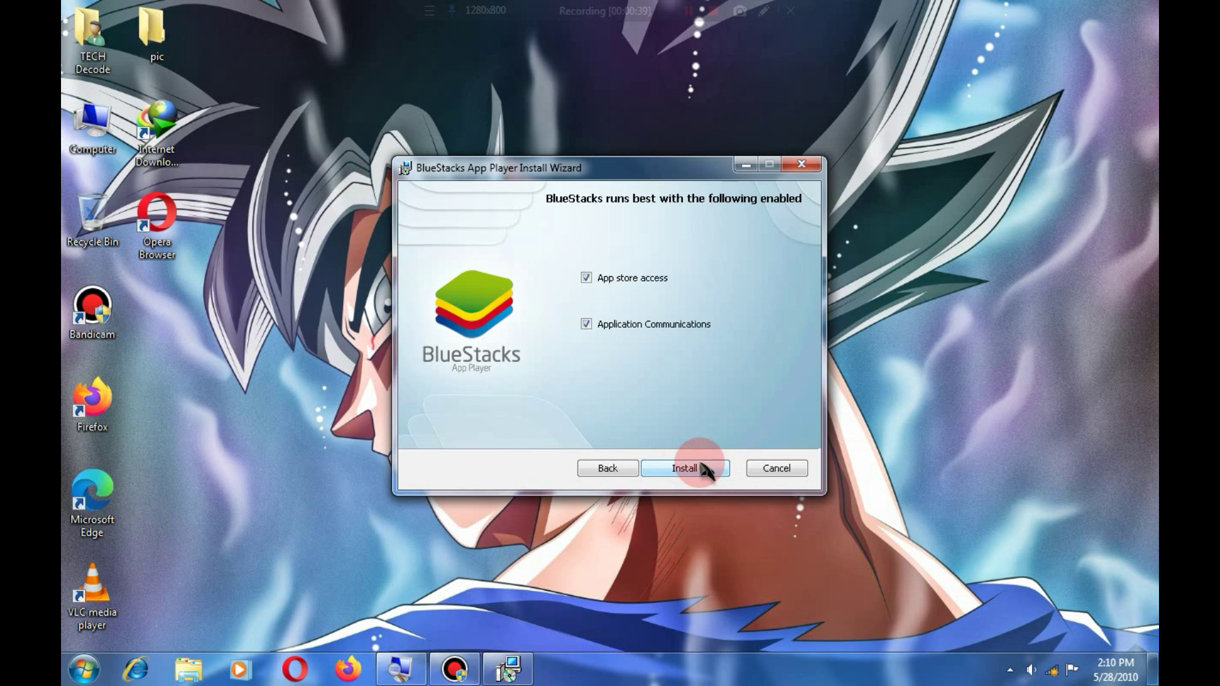
{"action": "left_click", "coordinate": [685, 467]}
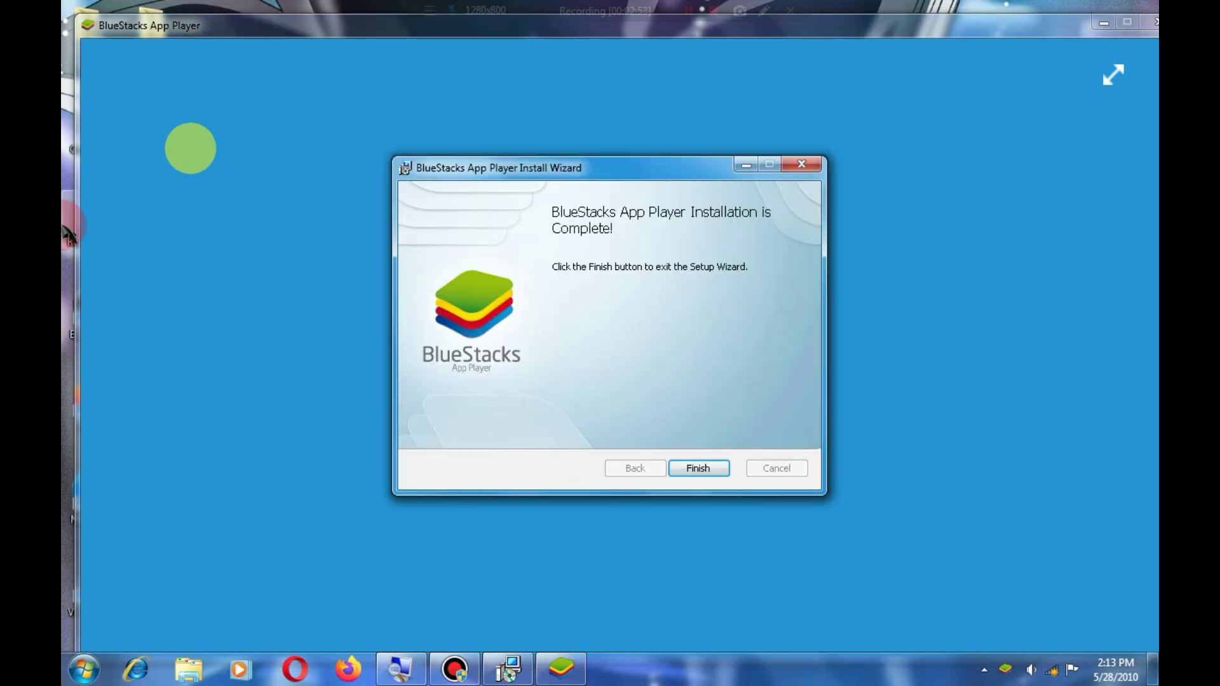
Step: Finish the completed BlueStacks installation wizard
{"action": "left_click", "coordinate": [696, 468]}
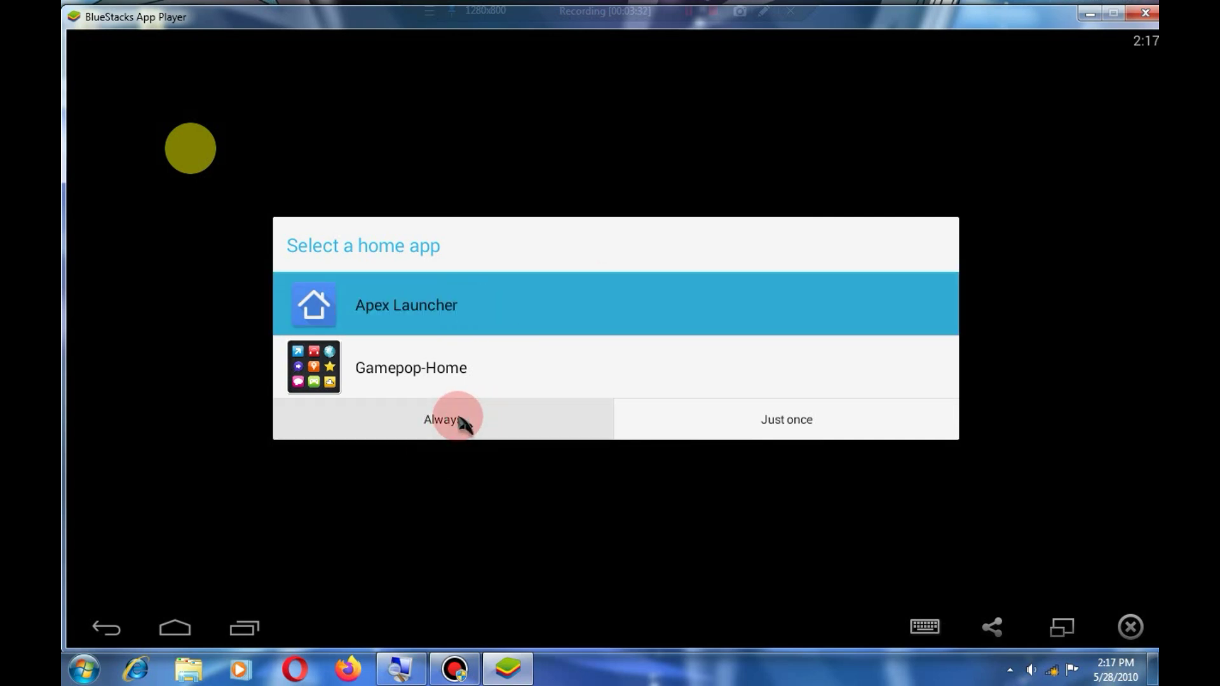
Step: Always use Apex Launcher as the home app and show all installed apps
{"action": "left_click", "coordinate": [442, 419]}
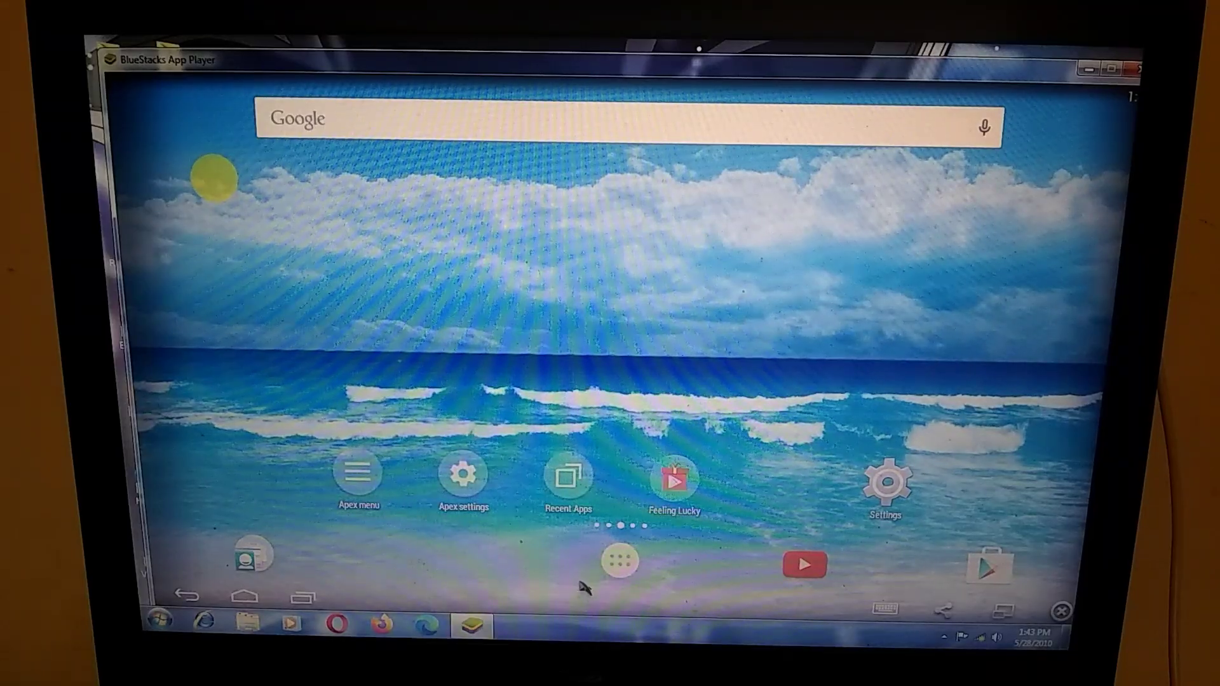
{"action": "left_click", "coordinate": [619, 562]}
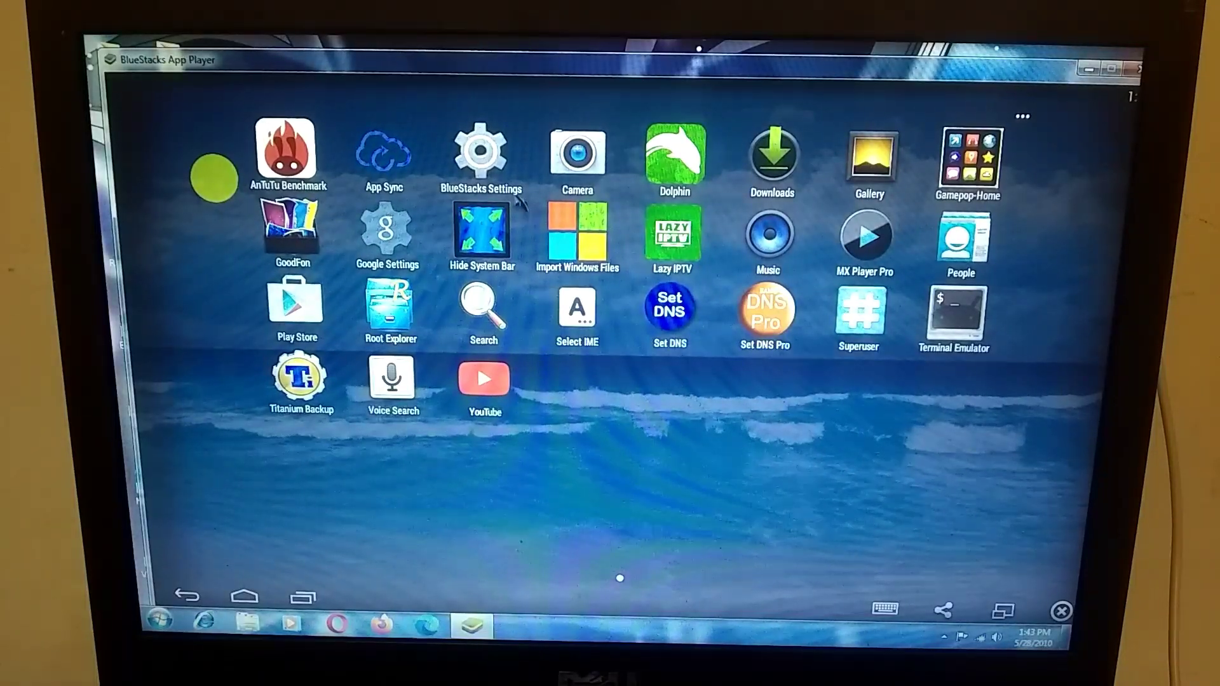
Step: Go into Home under Device in BlueStacks Settings
{"action": "left_click", "coordinate": [481, 153]}
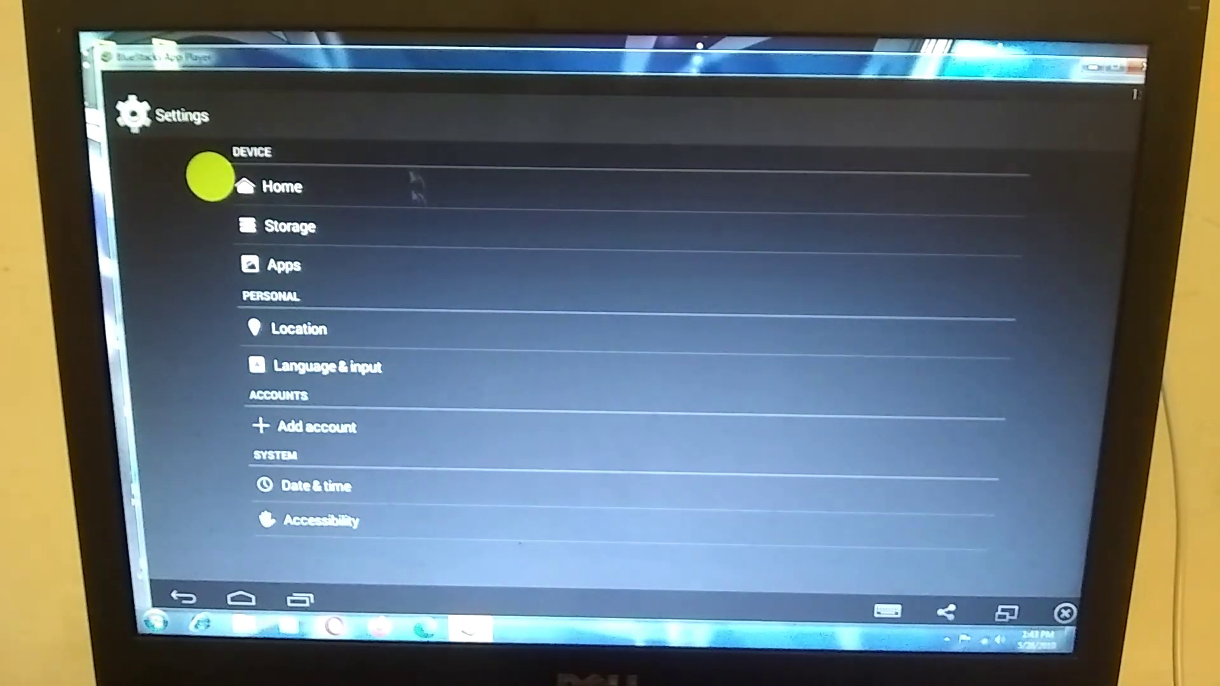
{"action": "left_click", "coordinate": [290, 226]}
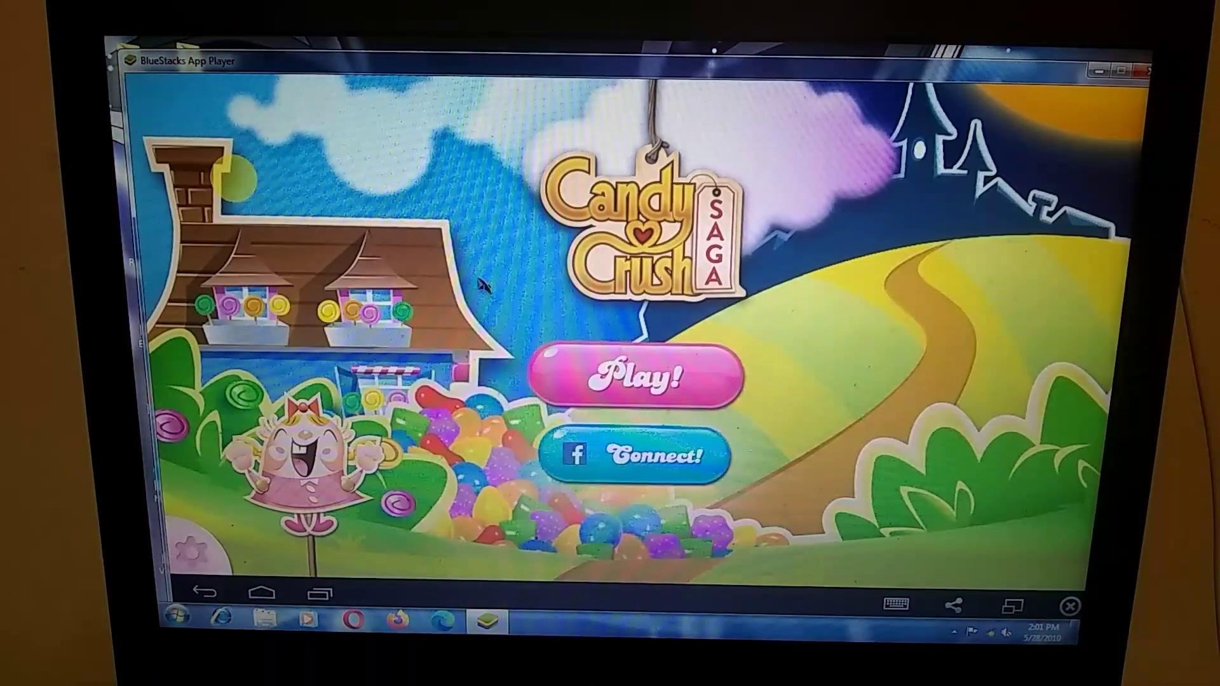
Step: Play Candy Crush Saga and start the level with the 1900-point target
{"action": "left_click", "coordinate": [636, 376]}
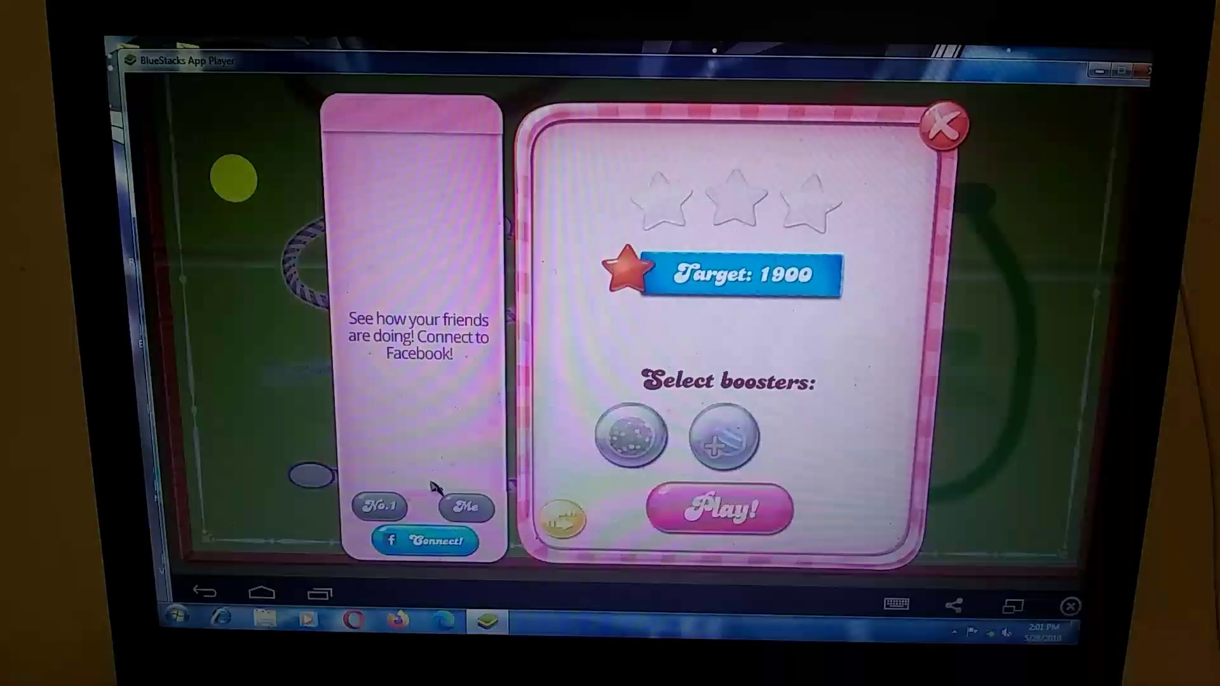
{"action": "left_click", "coordinate": [719, 511]}
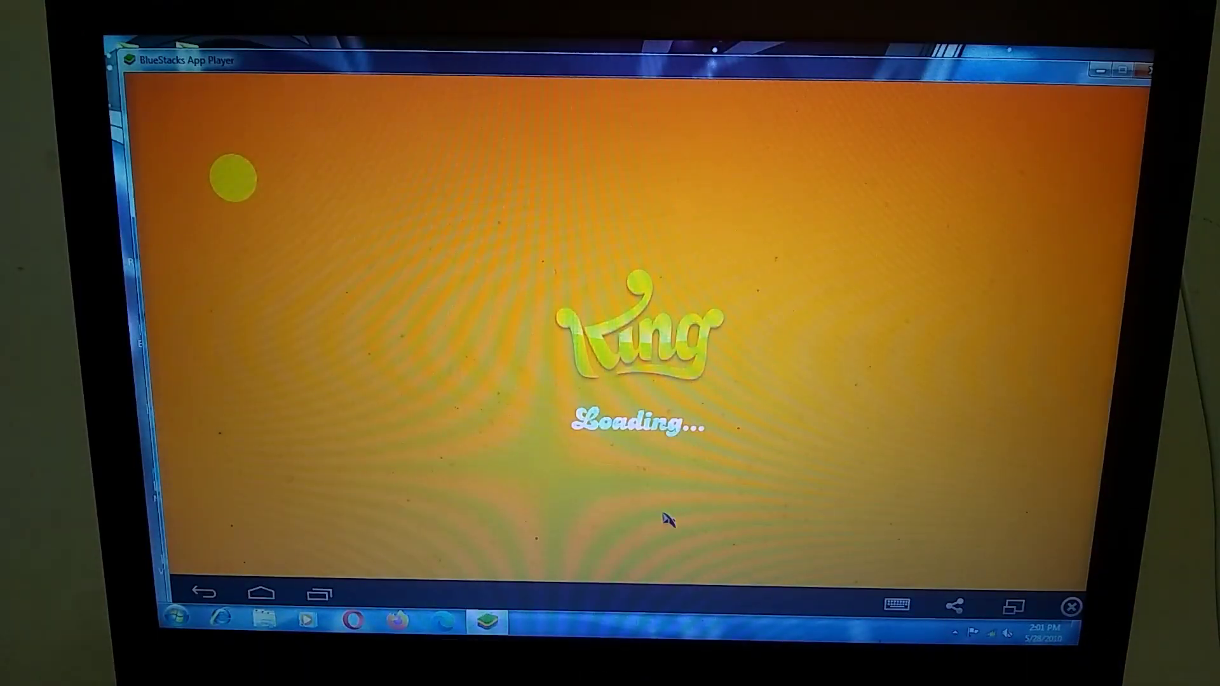